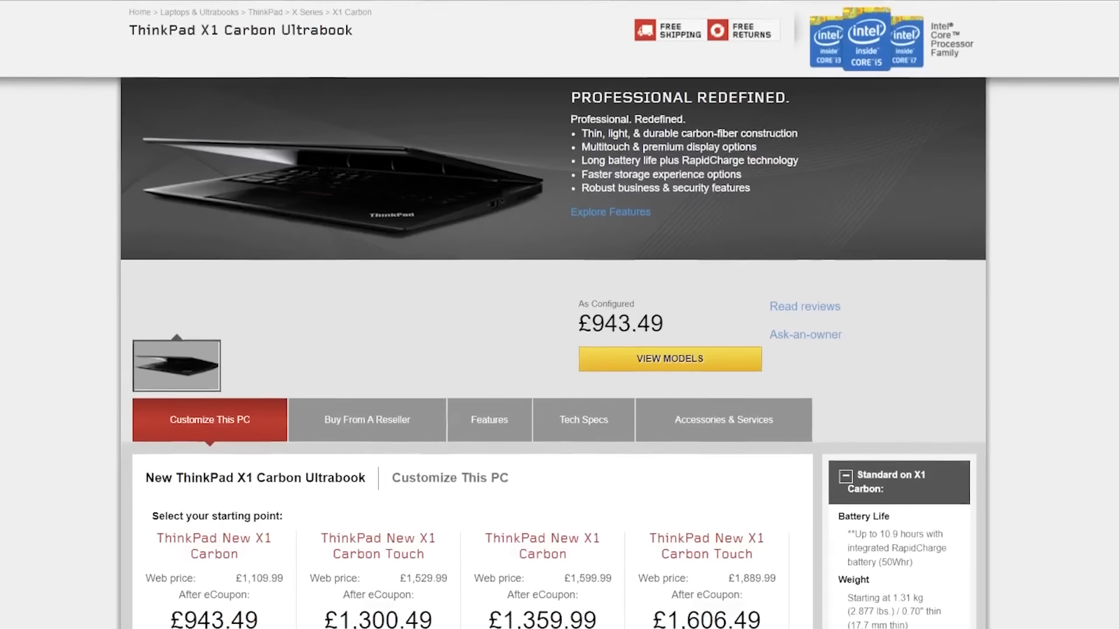
- Scroll down the E7 desk page to the Accessories options where monitor arms are set to none
{"action": "scroll", "scroll_direction": "down", "scroll_amount": 3}
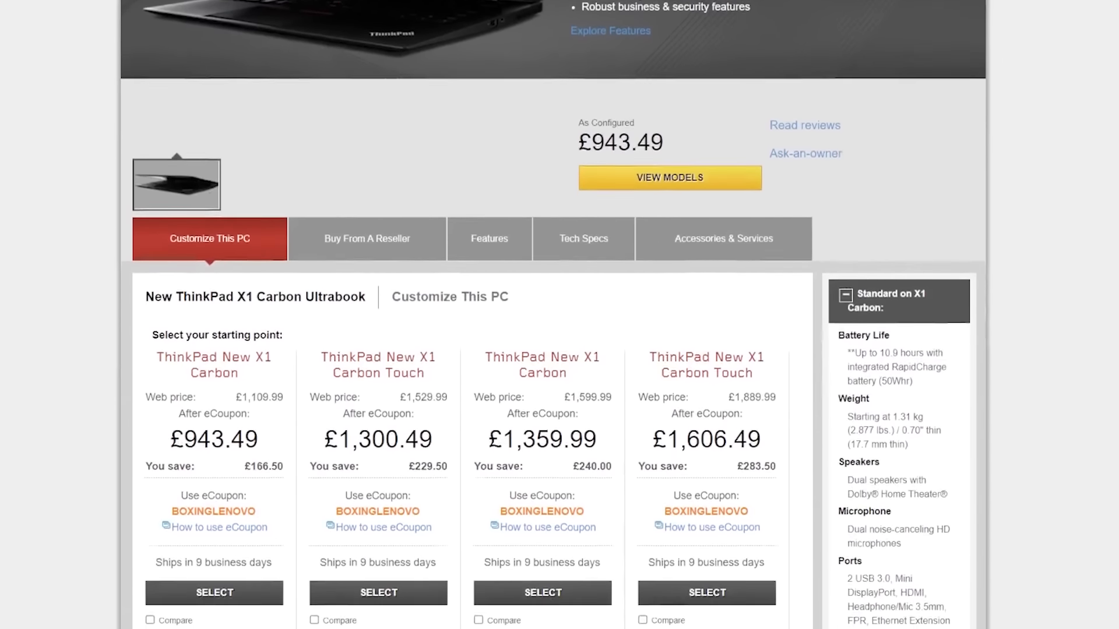
{"action": "scroll", "scroll_direction": "down", "scroll_amount": 3}
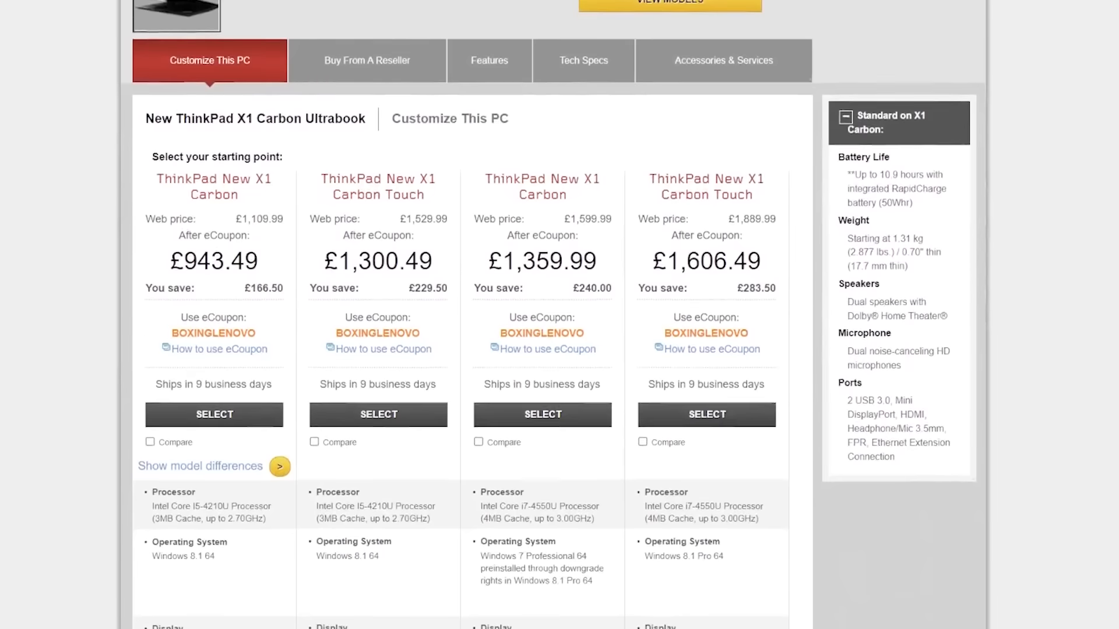
{"action": "scroll", "scroll_direction": "down", "scroll_amount": 3}
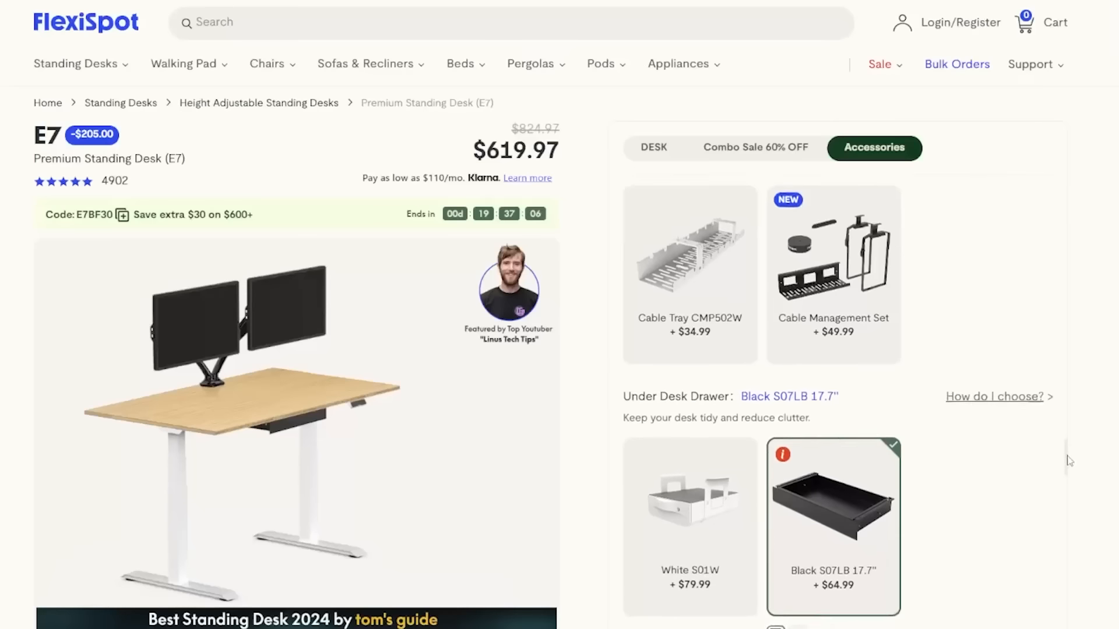
{"action": "scroll", "scroll_direction": "down", "scroll_amount": 3}
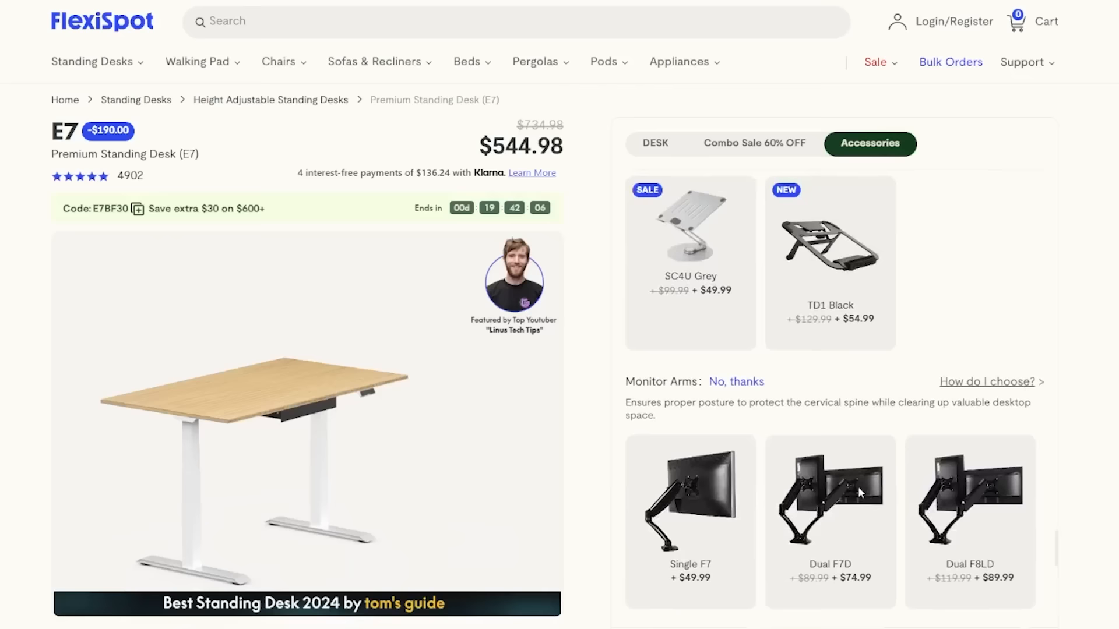
- Add the Dual F7D monitor arm to the E7 desk and scroll toward the warranty details
{"action": "left_click", "coordinate": [829, 497]}
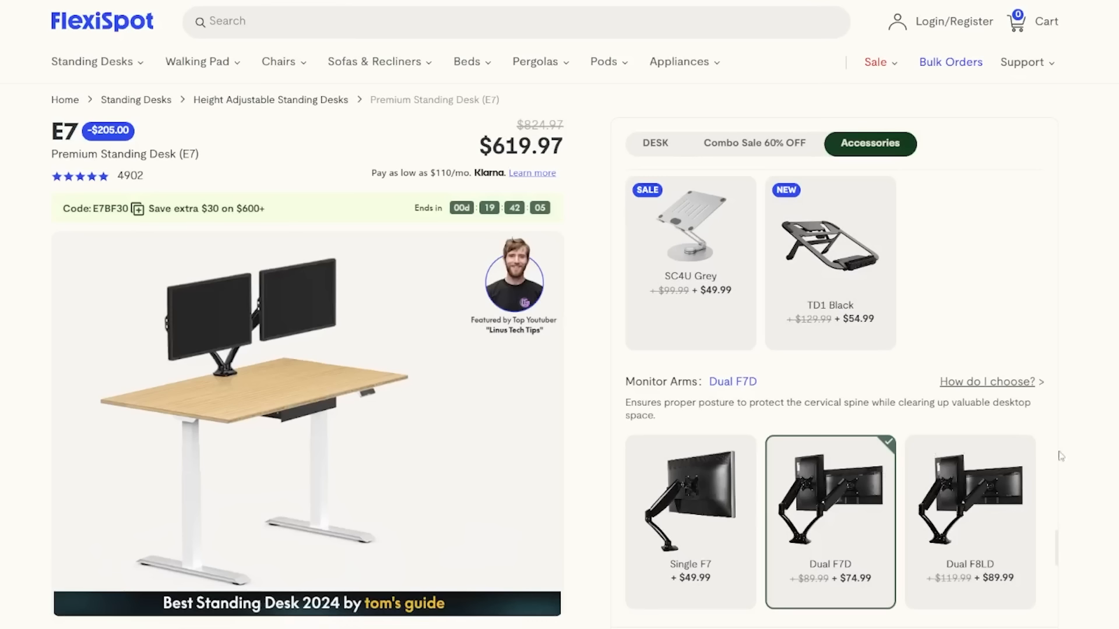
{"action": "scroll", "scroll_direction": "down", "scroll_amount": 3}
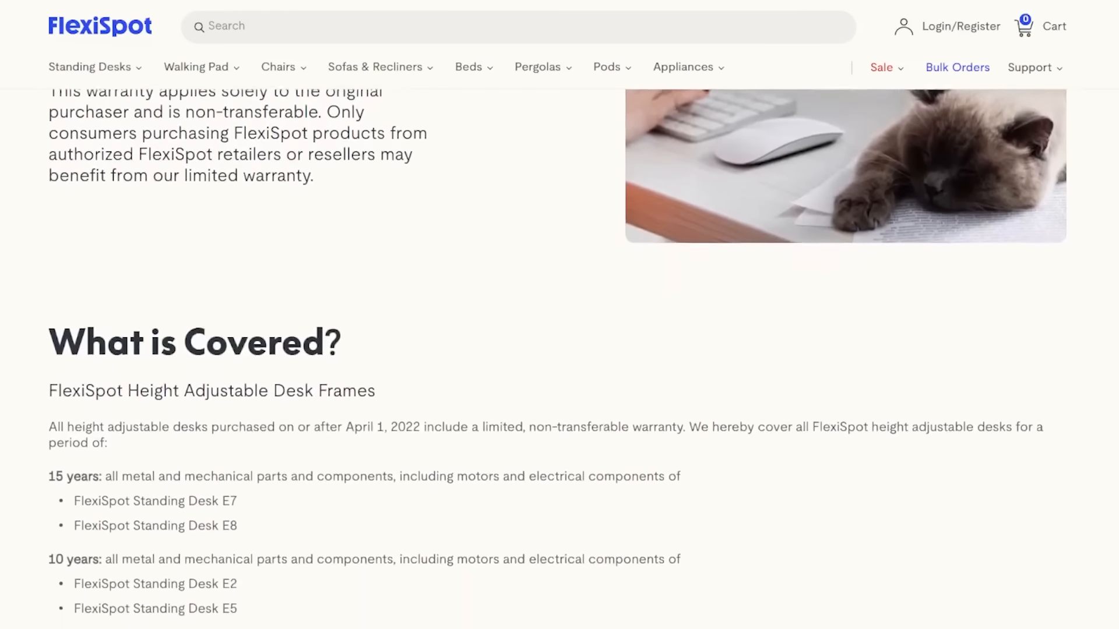
{"action": "scroll", "scroll_direction": "down", "scroll_amount": 3}
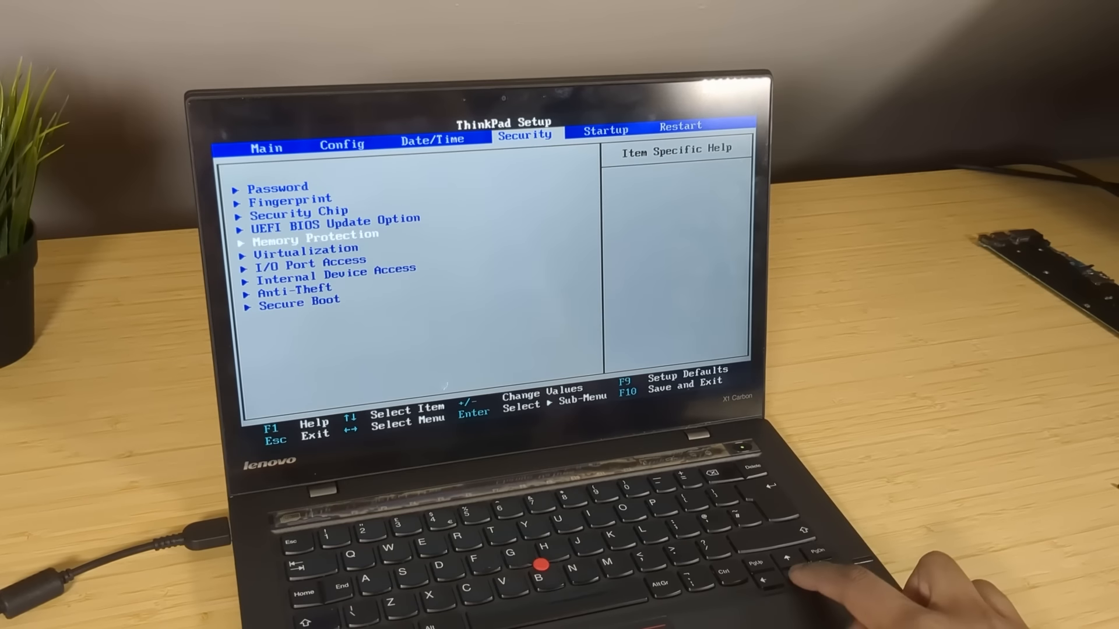
- Move down the BIOS Security options toward the Anti-Theft entry
{"action": "key", "text": "Enter"}
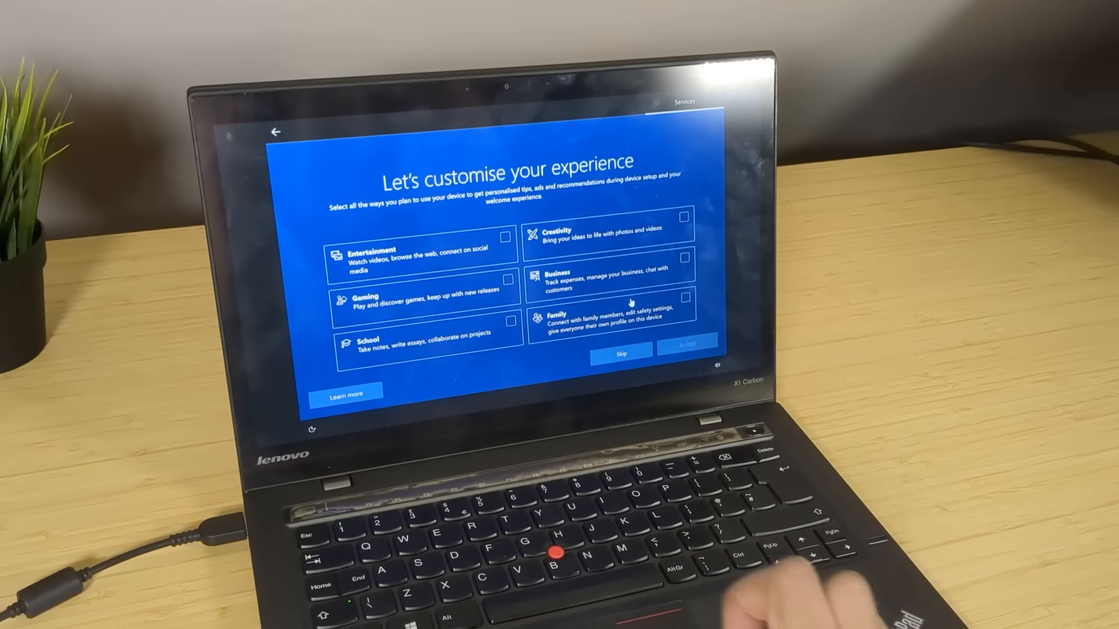
- Skip the 'Let's customise your experience' device-usage personalisation screen
{"action": "left_click", "coordinate": [621, 355]}
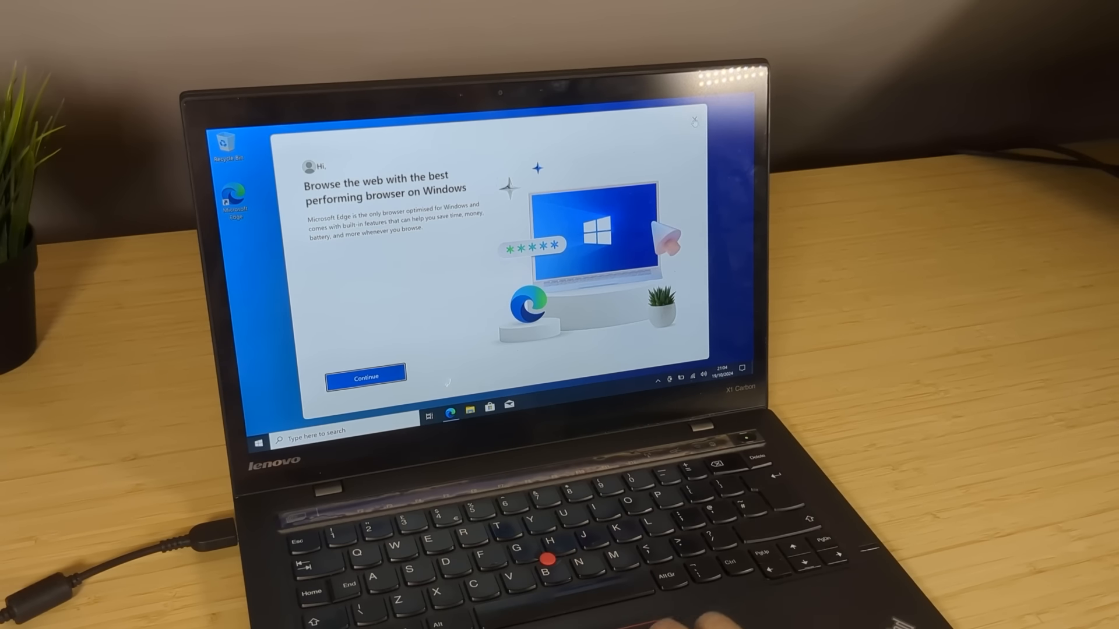
- Continue past the Microsoft Edge welcome popup to reach the desktop
{"action": "left_click", "coordinate": [692, 122]}
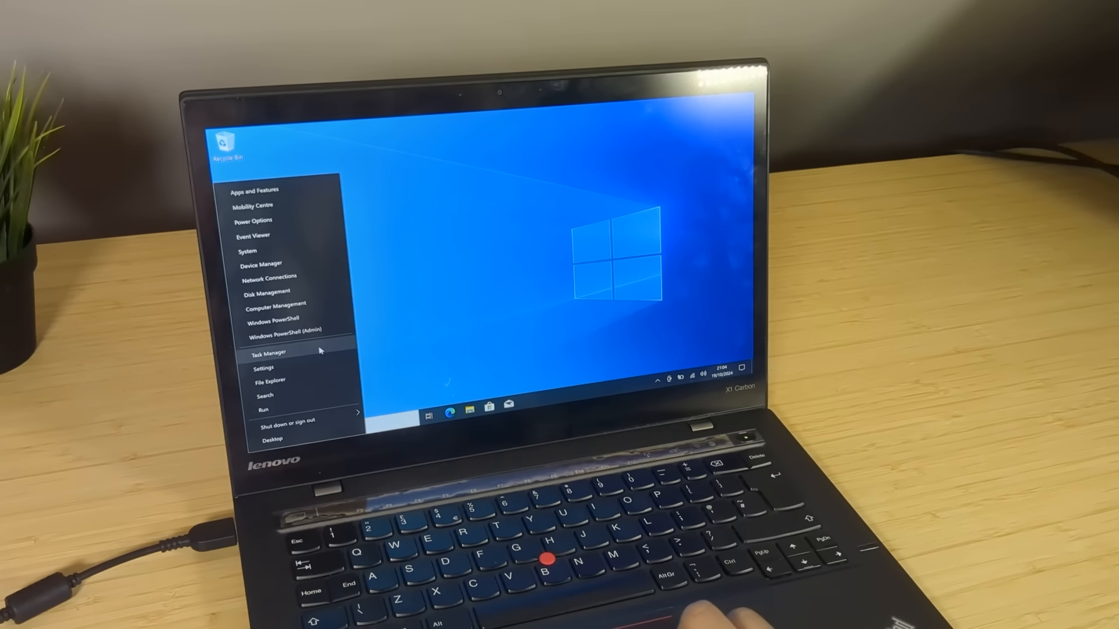
- Launch Task Manager and check the CPU, memory, WiFi and GPU performance pages in turn
{"action": "left_click", "coordinate": [270, 352]}
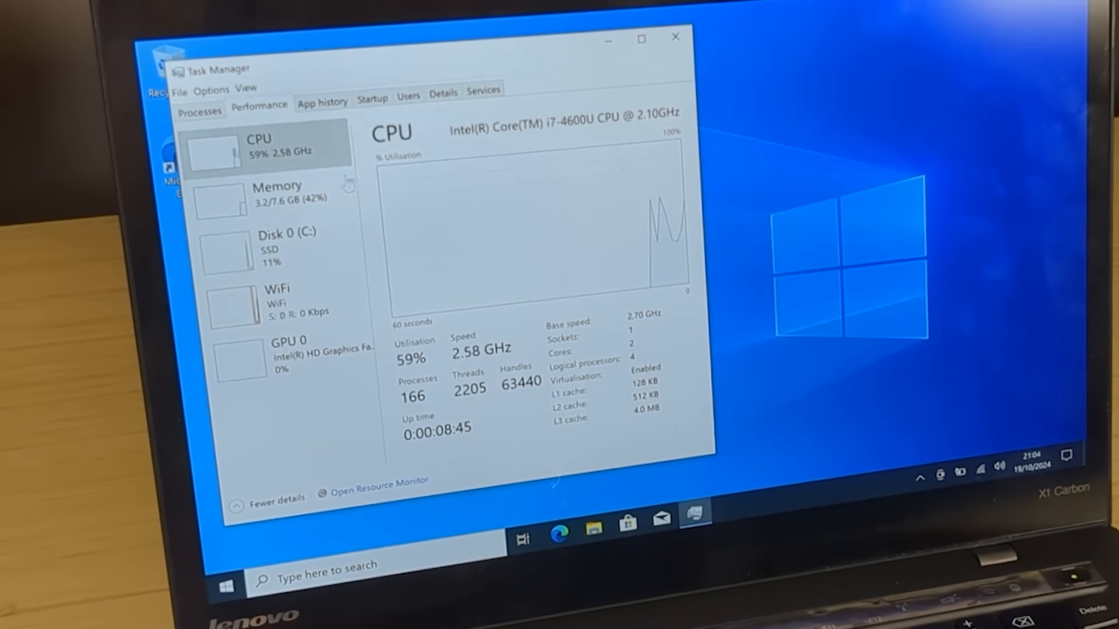
{"action": "left_click", "coordinate": [277, 199]}
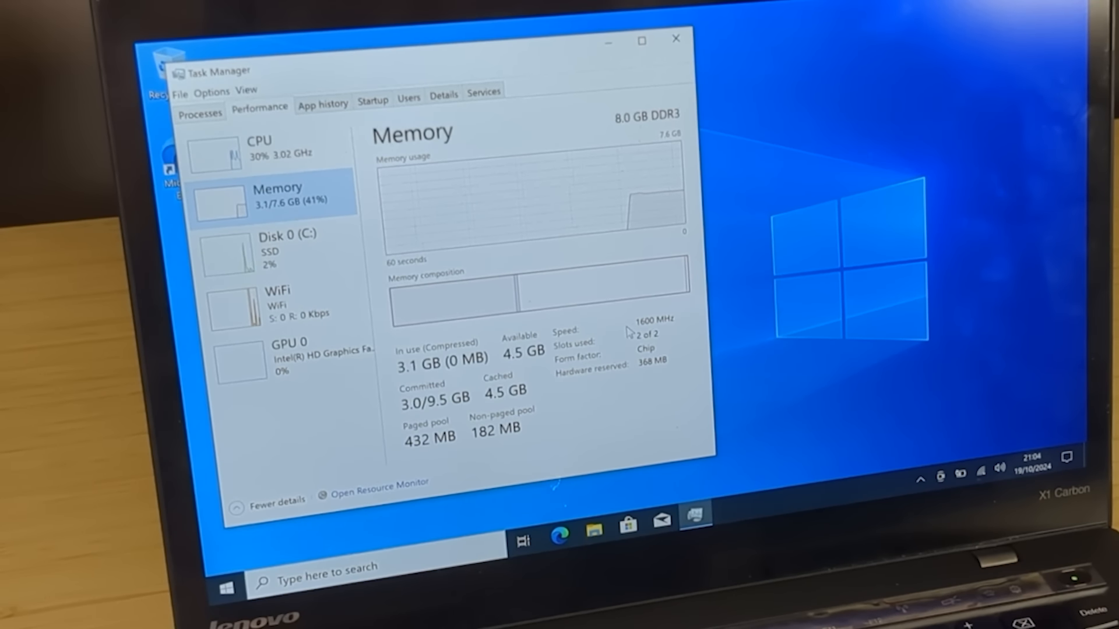
{"action": "left_click", "coordinate": [286, 249]}
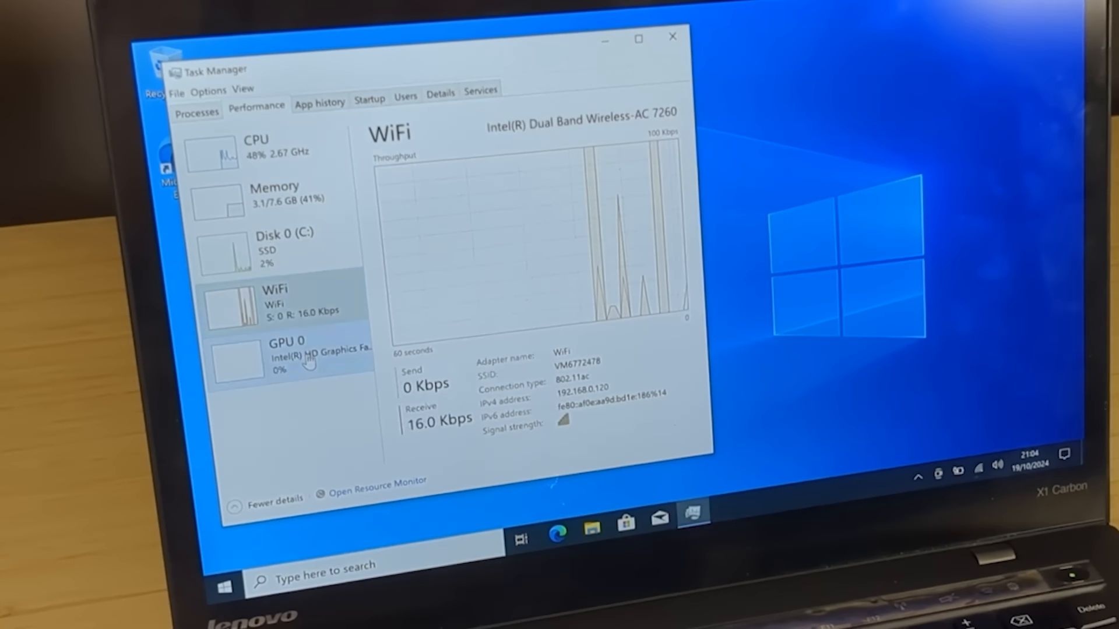
{"action": "left_click", "coordinate": [291, 357]}
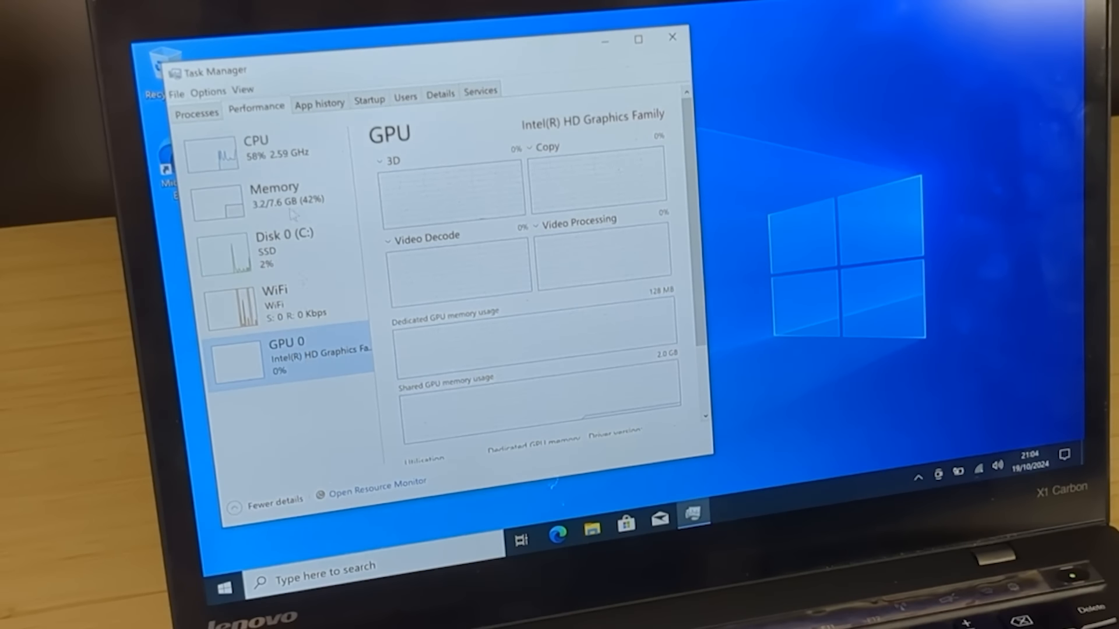
{"action": "left_click", "coordinate": [271, 146]}
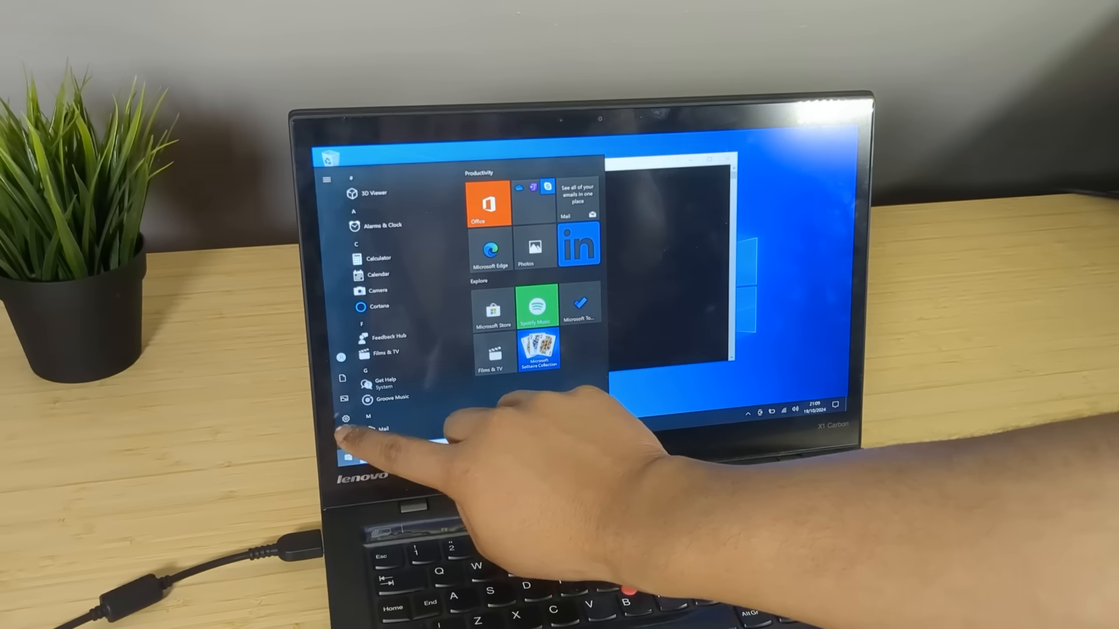
- Tap a Start menu item on the touchscreen to test touch response
{"action": "left_click", "coordinate": [348, 419]}
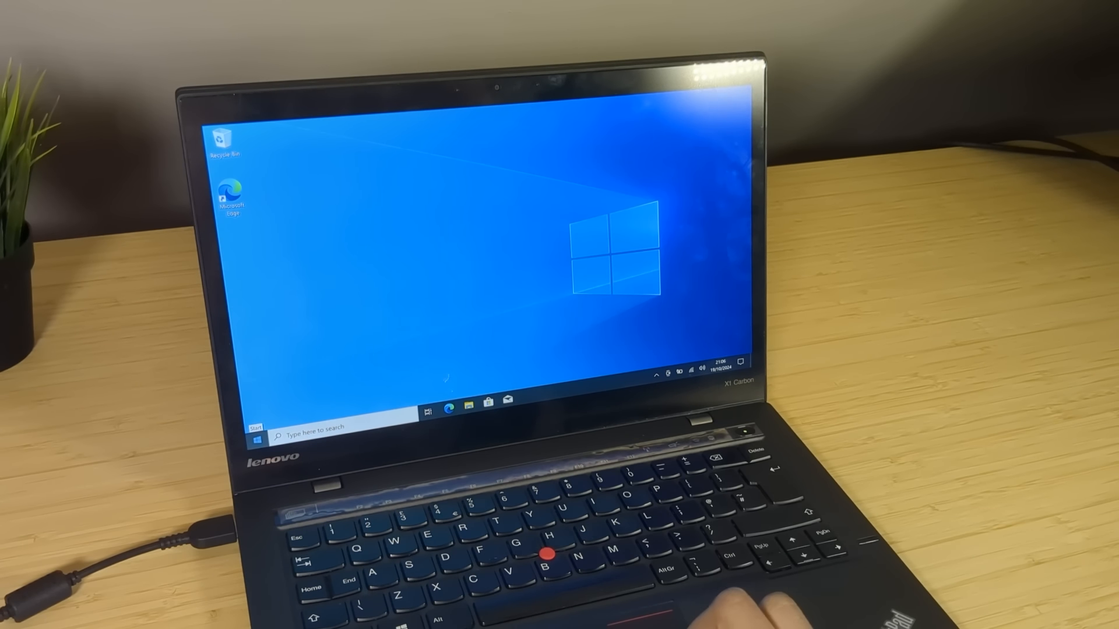
- Bring up the Start menu and scroll the app list before restarting via Power
{"action": "left_click", "coordinate": [257, 443]}
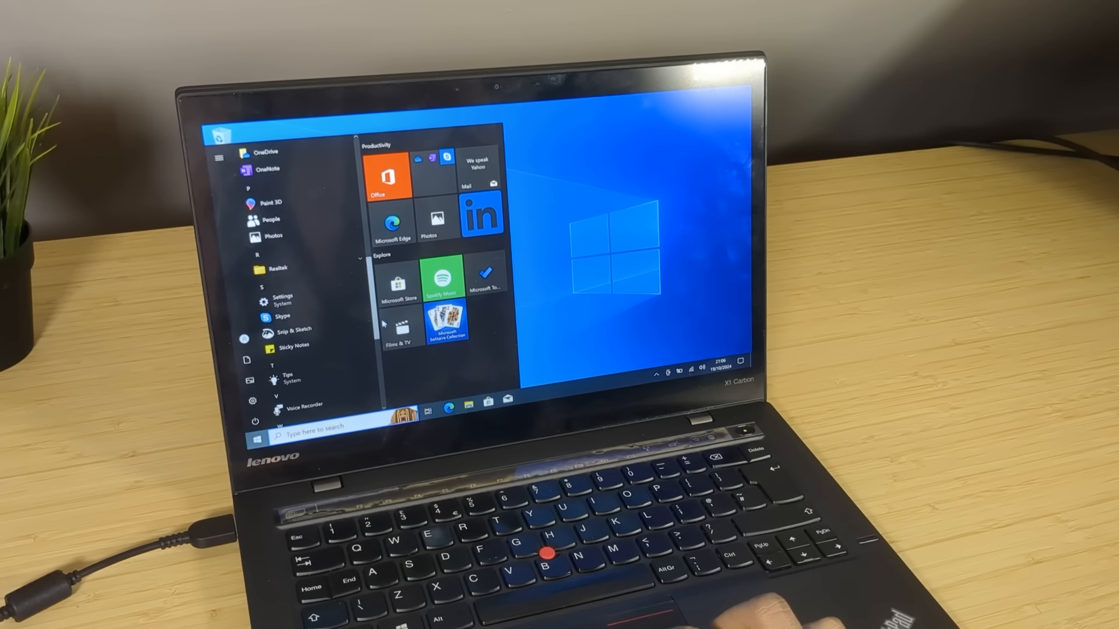
{"action": "scroll", "scroll_direction": "down", "scroll_amount": 3}
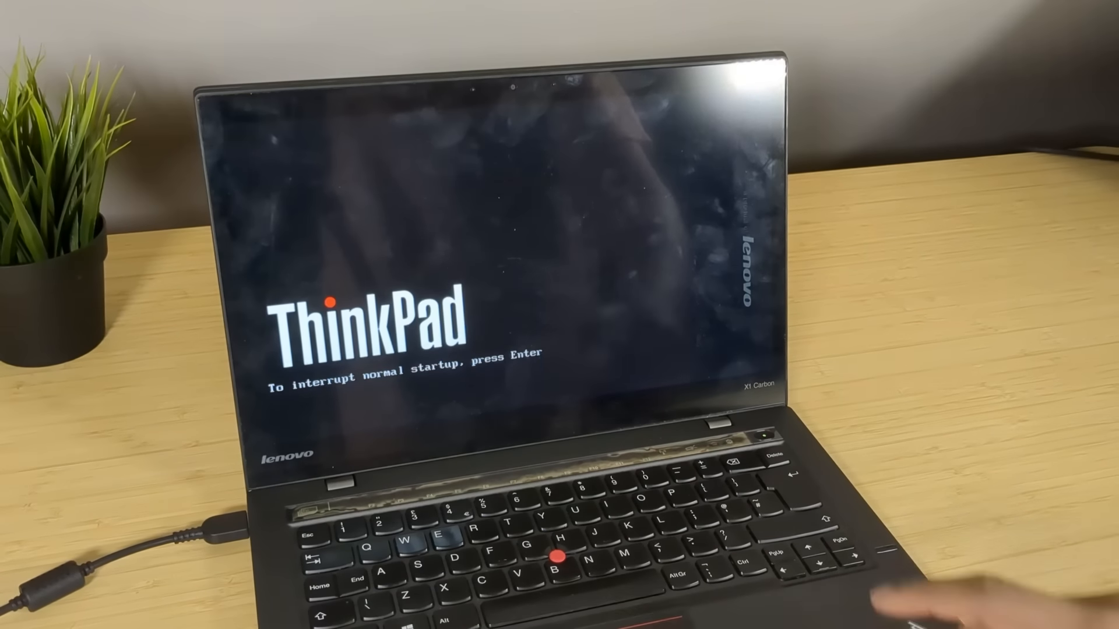
- Enter ThinkPad Setup, show Computrace anti-theft activation Disabled, then save and exit with F10
{"action": "key", "text": "Enter"}
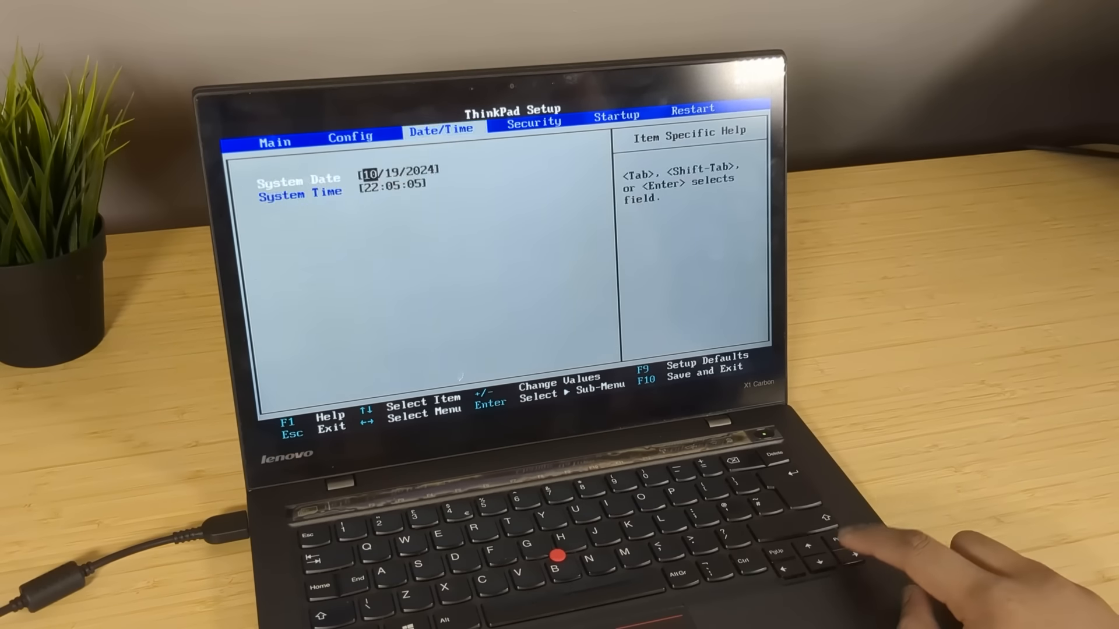
{"action": "key", "text": "right"}
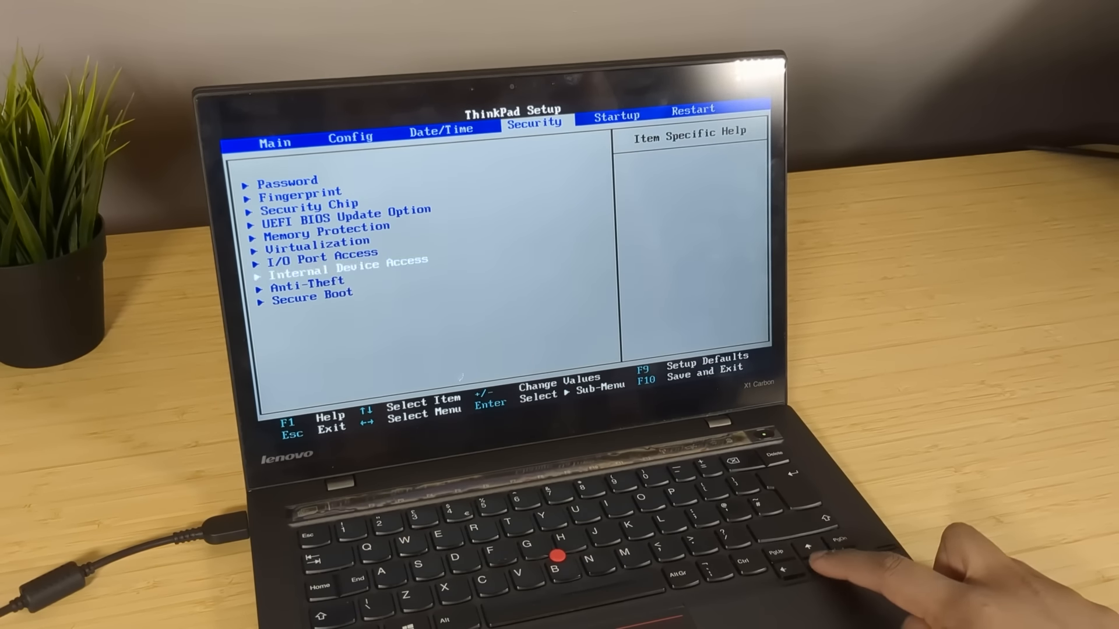
{"action": "key", "text": "Enter"}
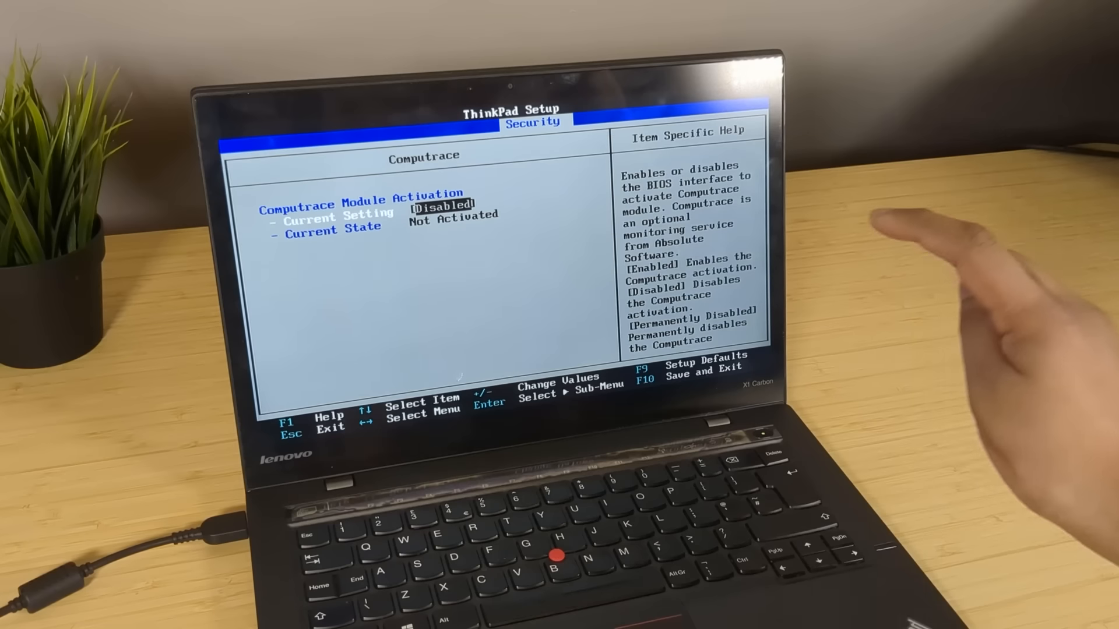
{"action": "key", "text": "F10"}
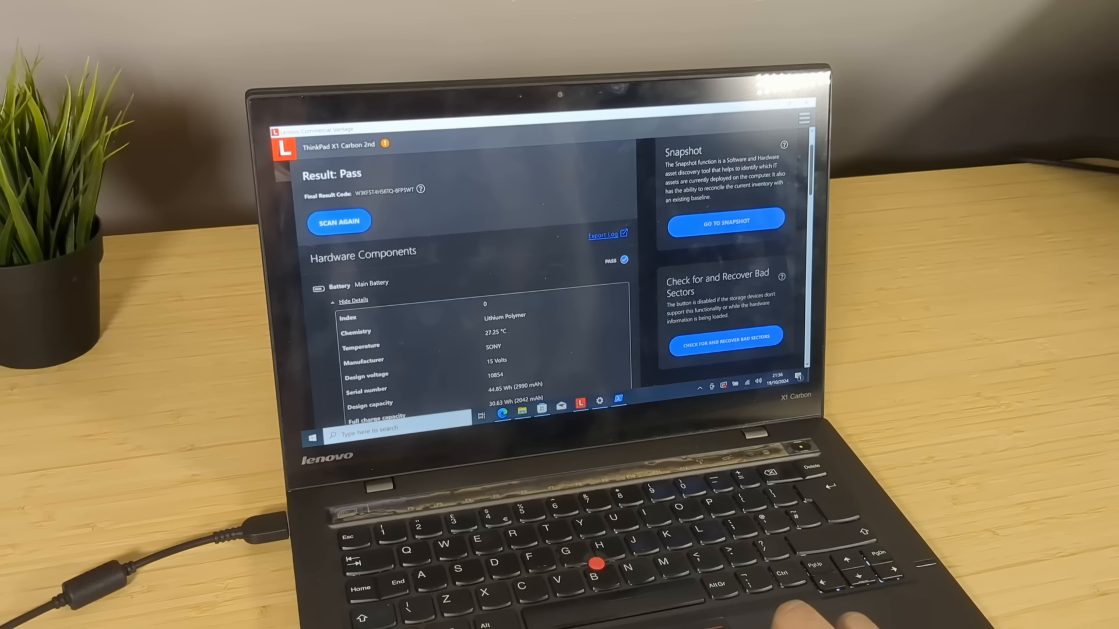
- Scroll through the passing hardware scan's main battery details in Lenovo Commercial Vantage
{"action": "scroll", "scroll_direction": "down", "scroll_amount": 3}
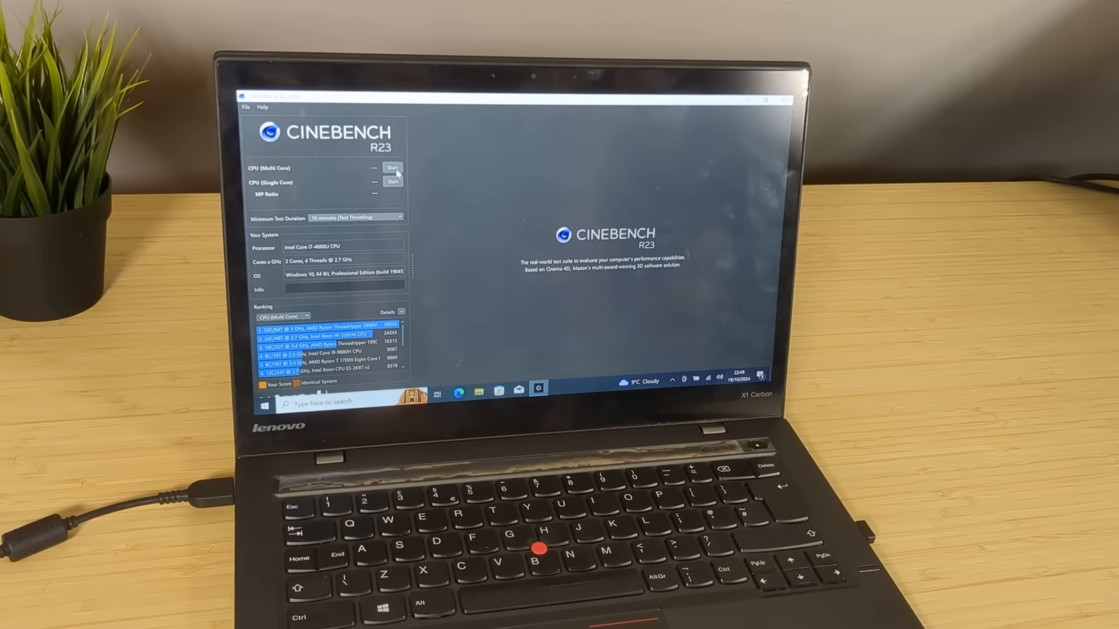
- Start the CPU (Multi Core) run in Cinebench R23
{"action": "left_click", "coordinate": [393, 168]}
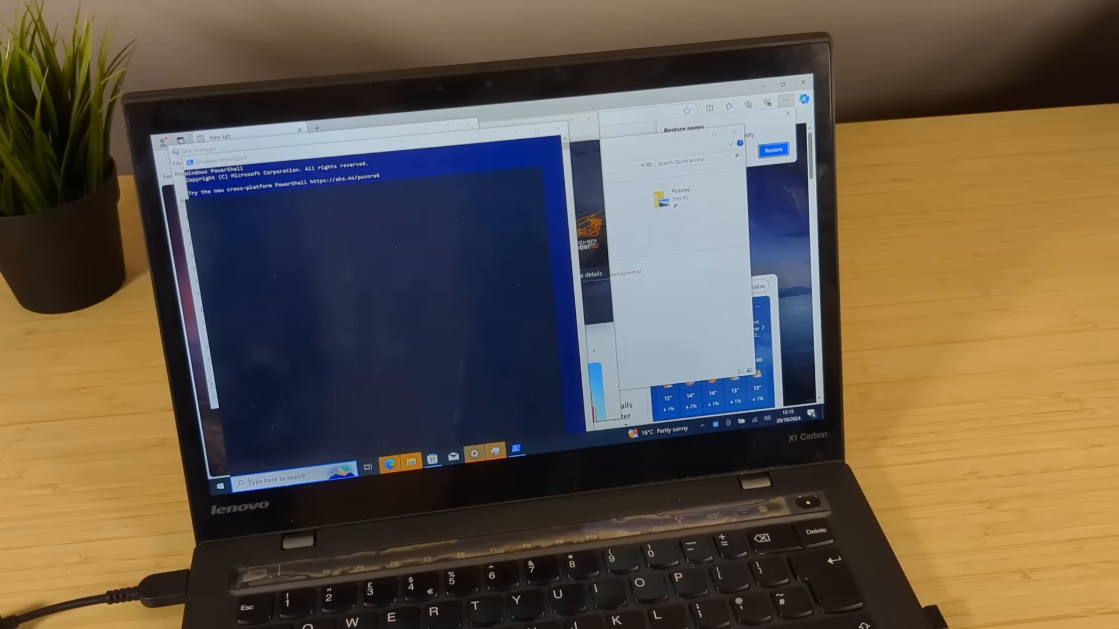
- Switch between the open PowerShell, browser and File Explorer windows
{"action": "left_click", "coordinate": [225, 489]}
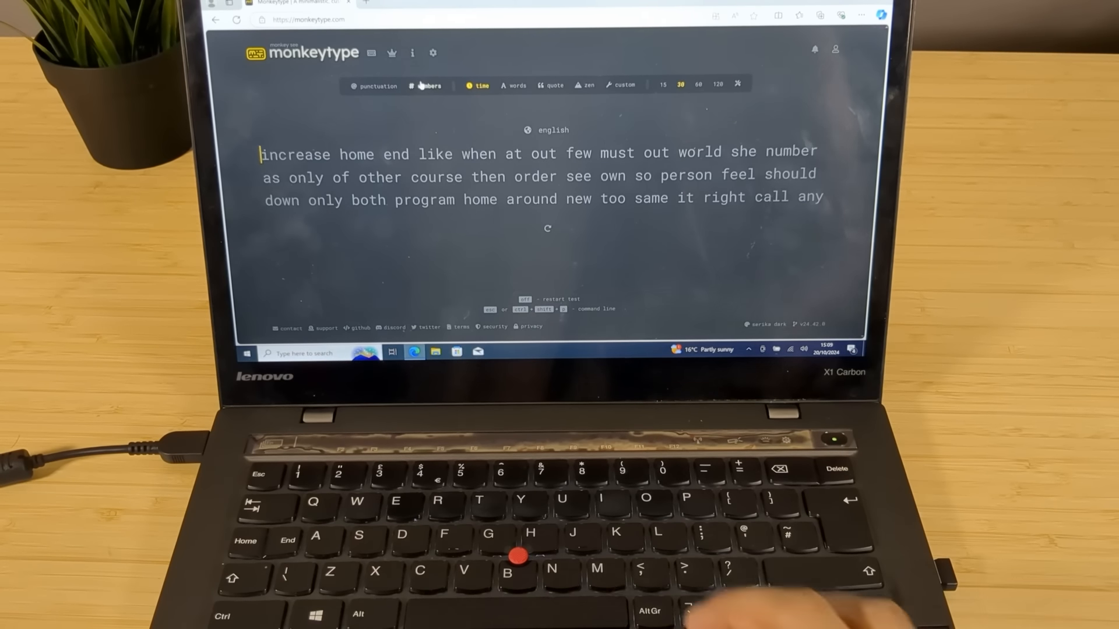
- Type a few test letters in the 30-second Monkeytype test and erase the mistakes
{"action": "type", "text": "kjlkjlkjkl home end like when at out few must out world"}
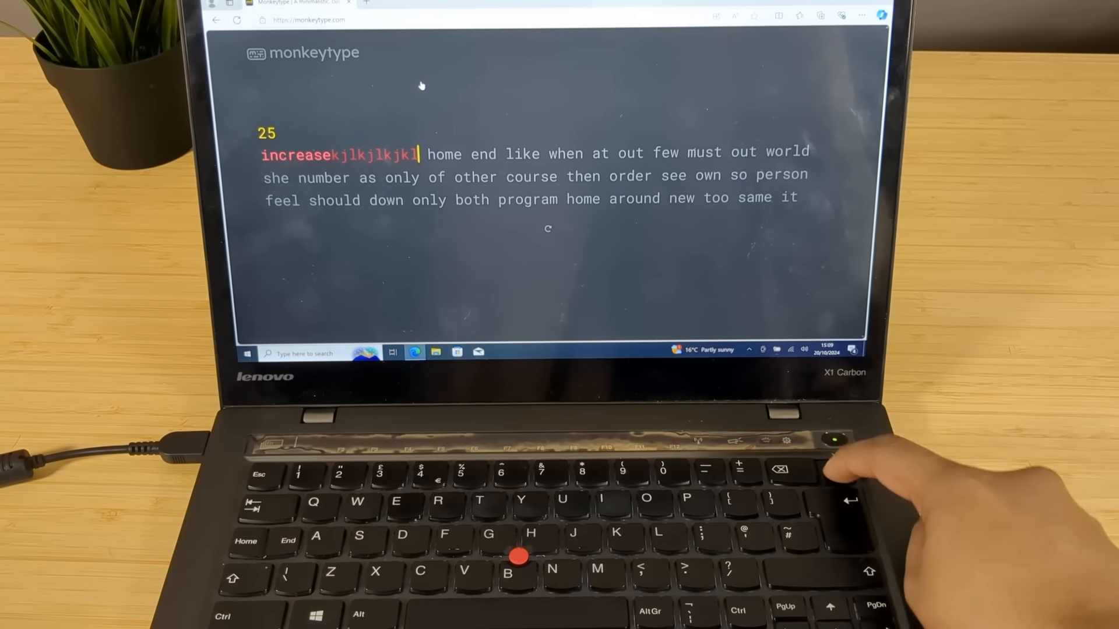
{"action": "key", "text": "backspace"}
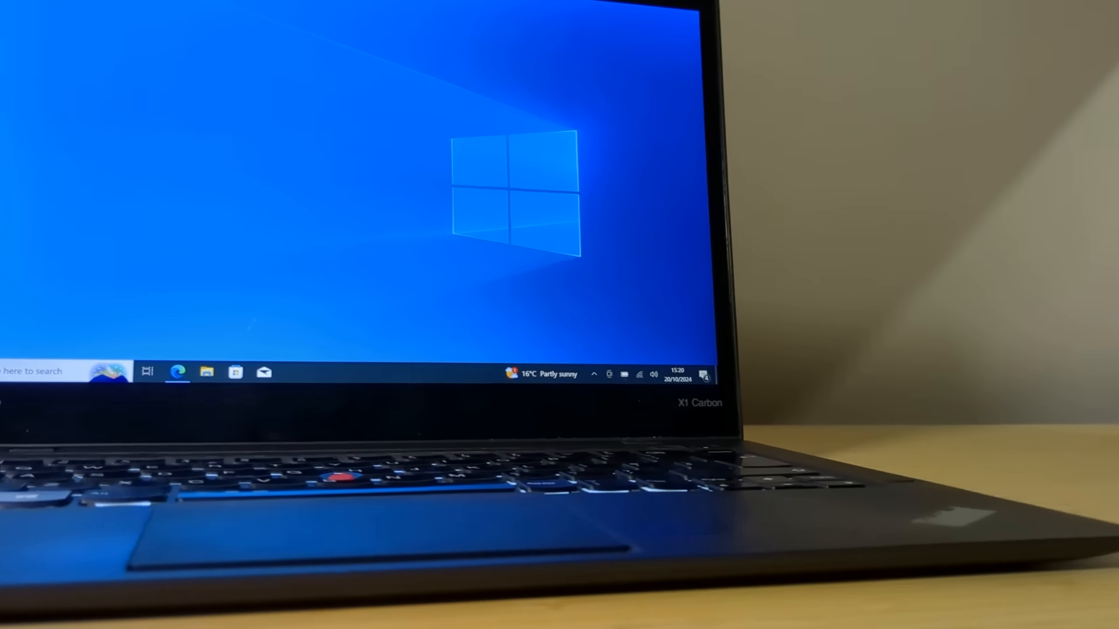
- Show the battery flyout: 99% charge, about 3 h 49 min left, Better performance
{"action": "left_click", "coordinate": [625, 374]}
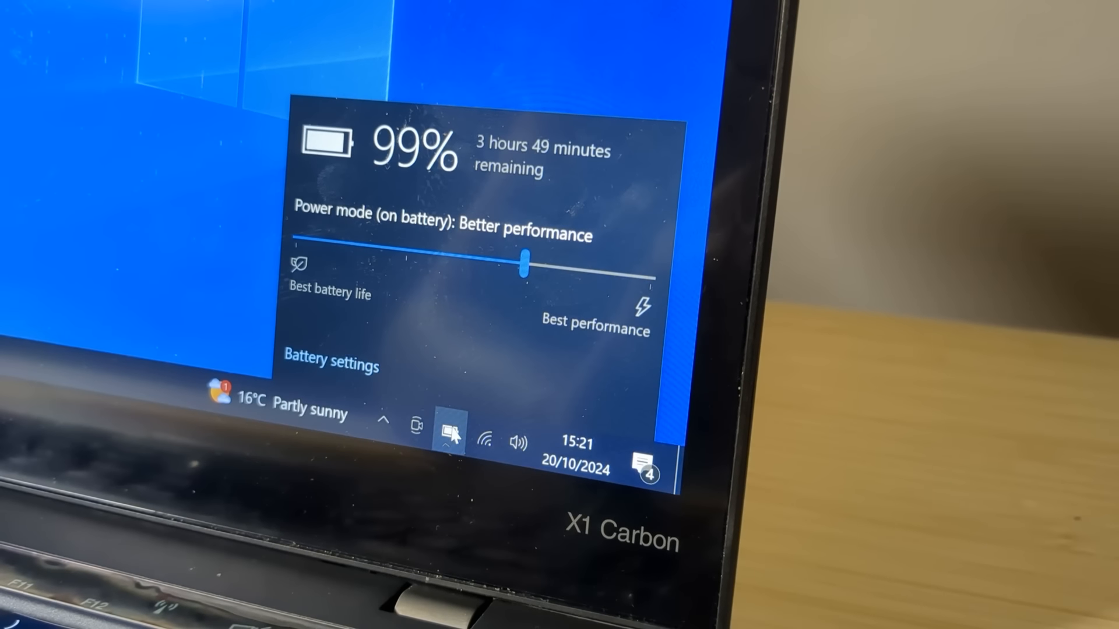